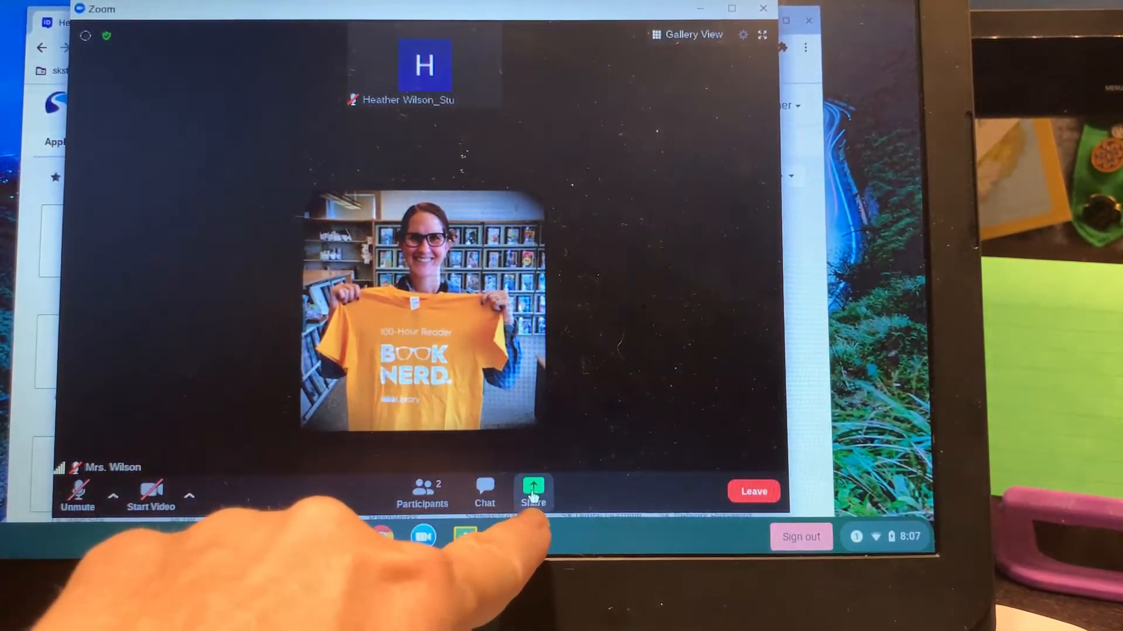
Step: Bring up the 'What do you want to share?' choices from the meeting toolbar
{"action": "left_click", "coordinate": [533, 490]}
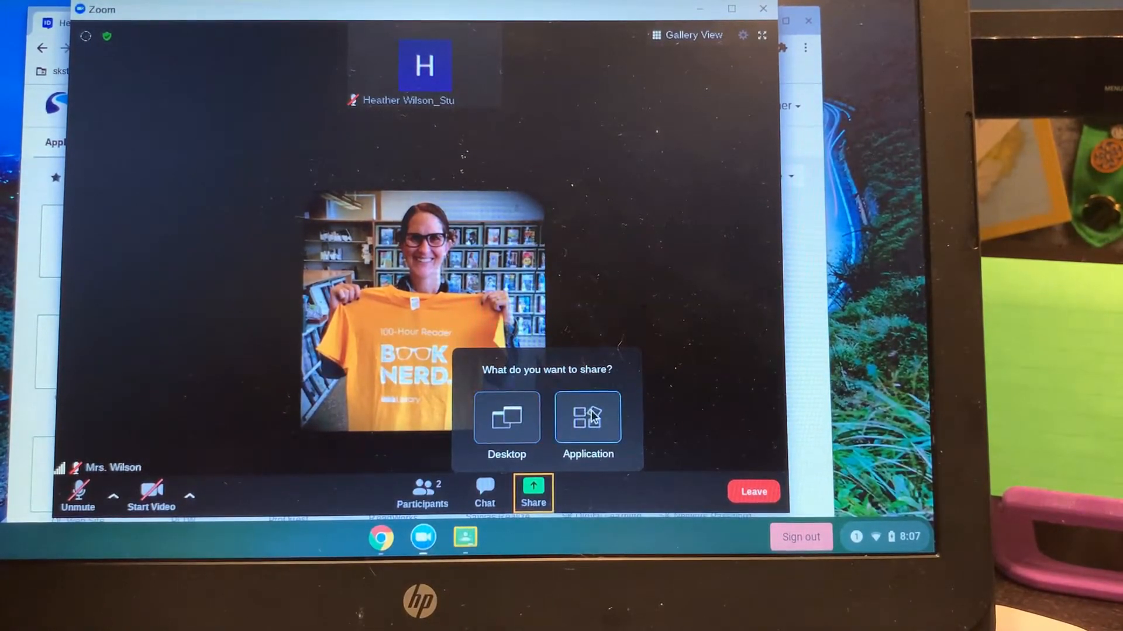
{"action": "mouse_move", "coordinate": [500, 432]}
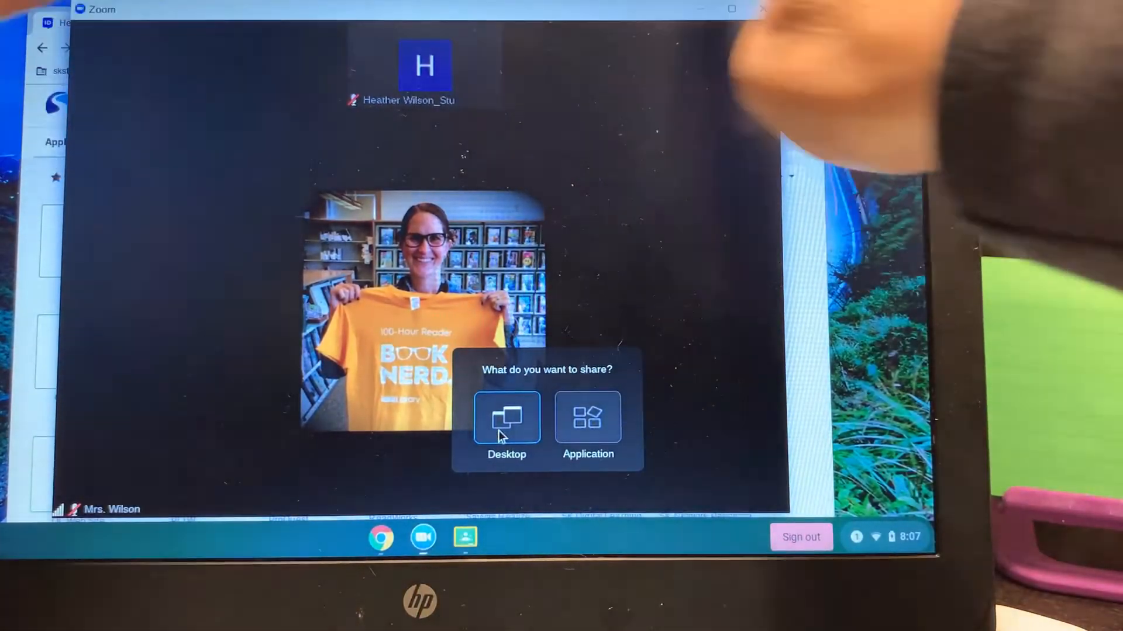
Step: Share the entire desktop screen with the meeting, showing the HelloID applications page
{"action": "left_click", "coordinate": [506, 419]}
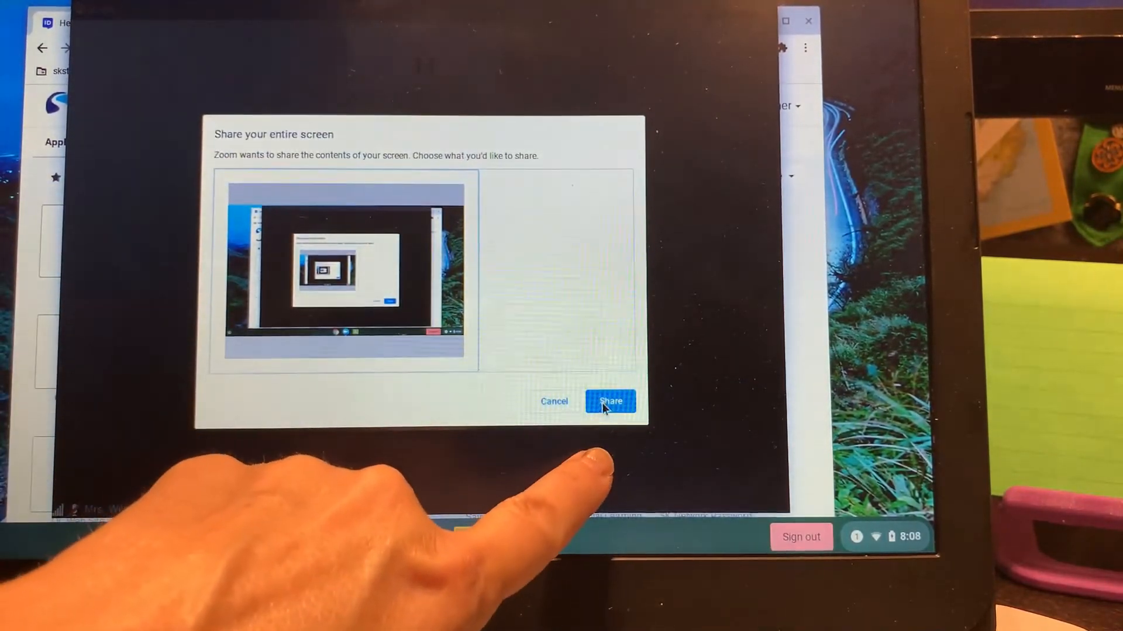
{"action": "left_click", "coordinate": [610, 401]}
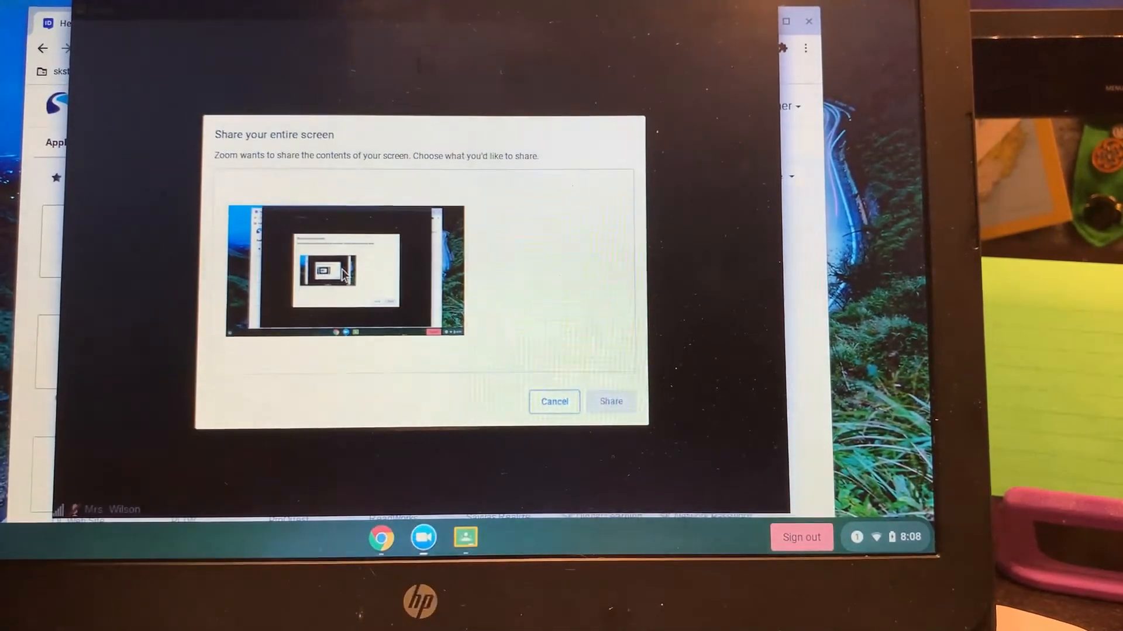
{"action": "left_click", "coordinate": [344, 277]}
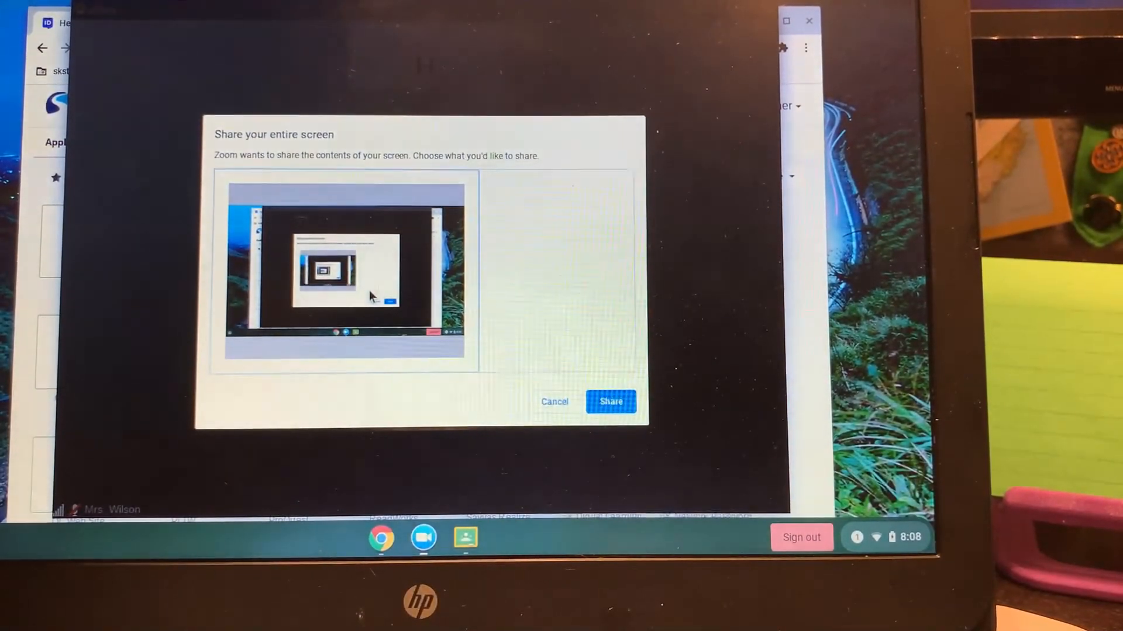
{"action": "left_click", "coordinate": [613, 403]}
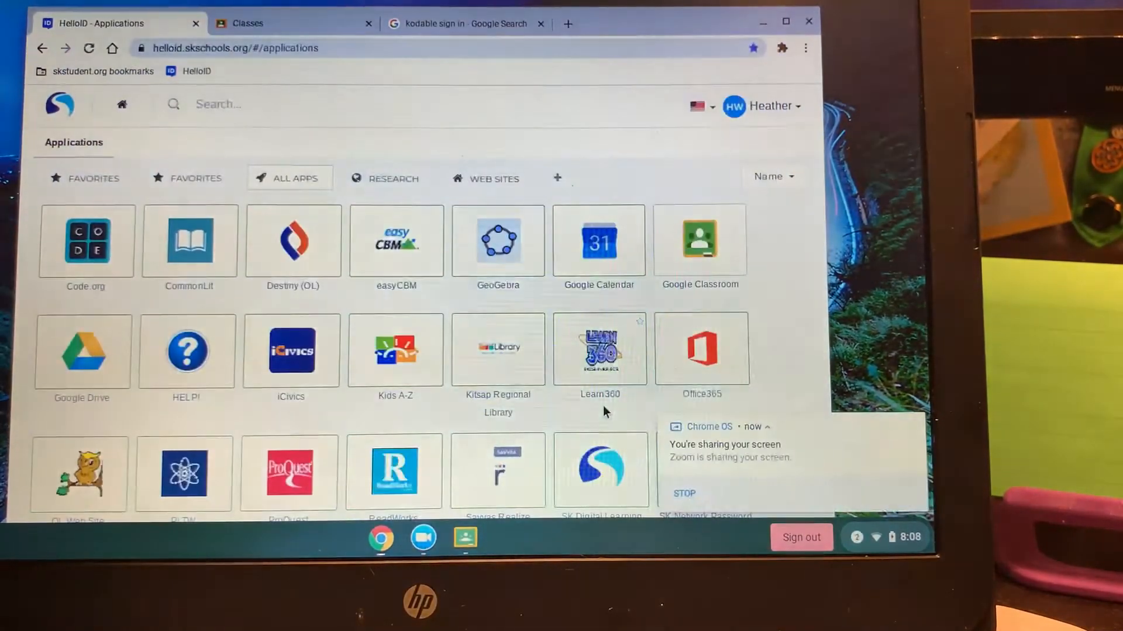